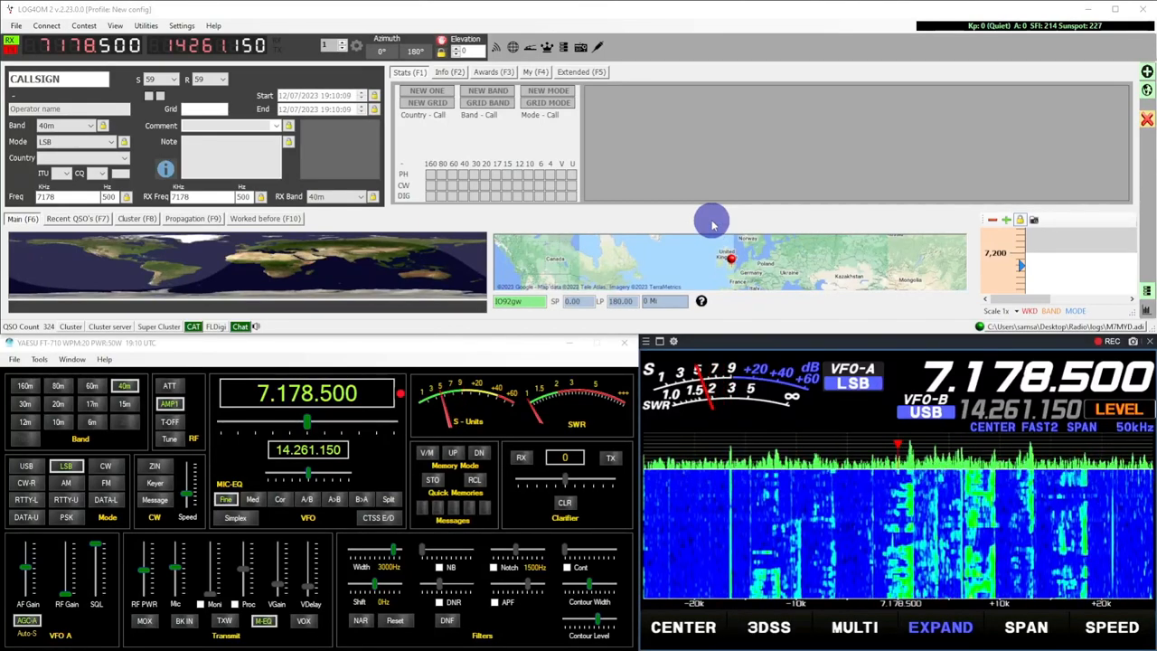
mouse_move(784, 412)
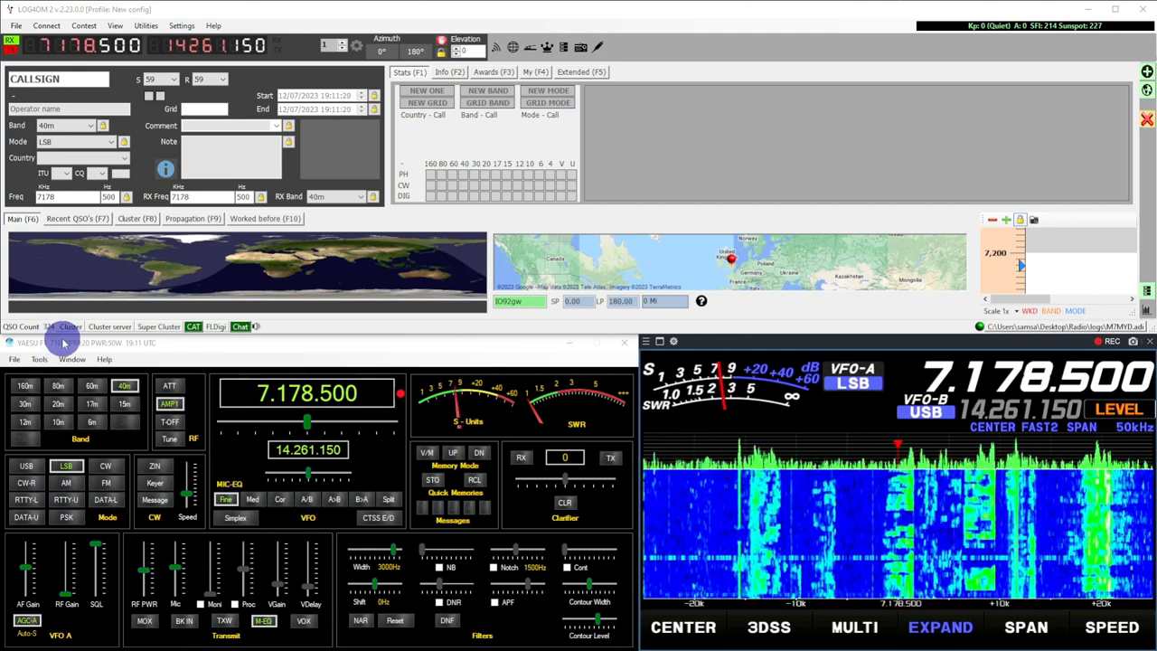
left_click(125, 403)
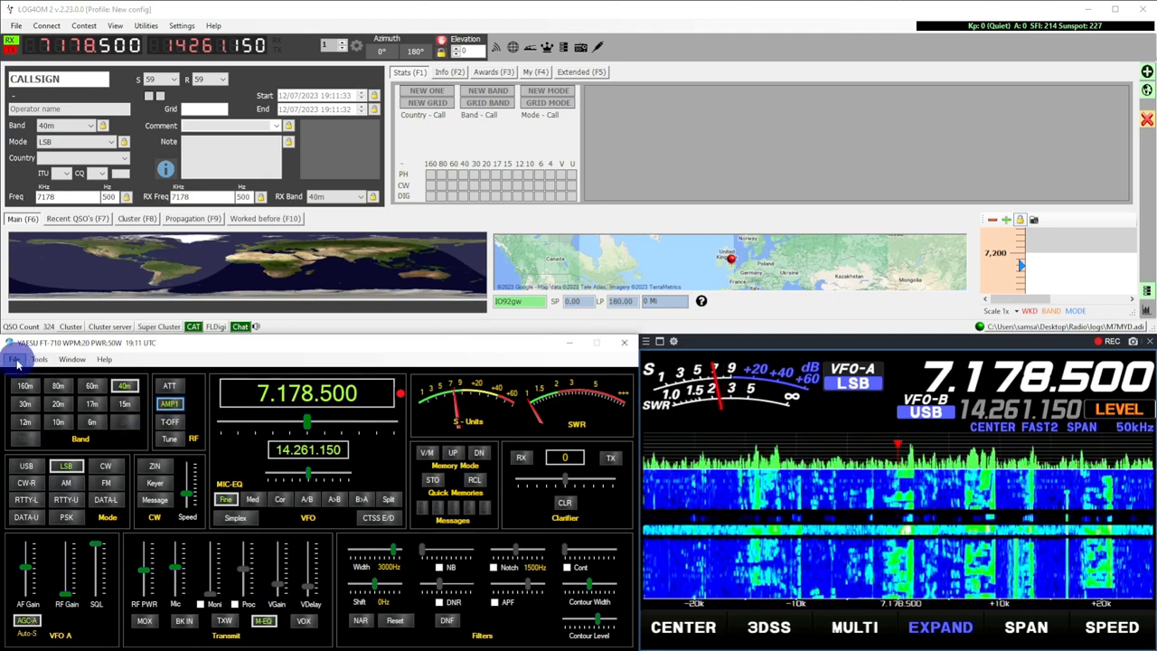
left_click(38, 357)
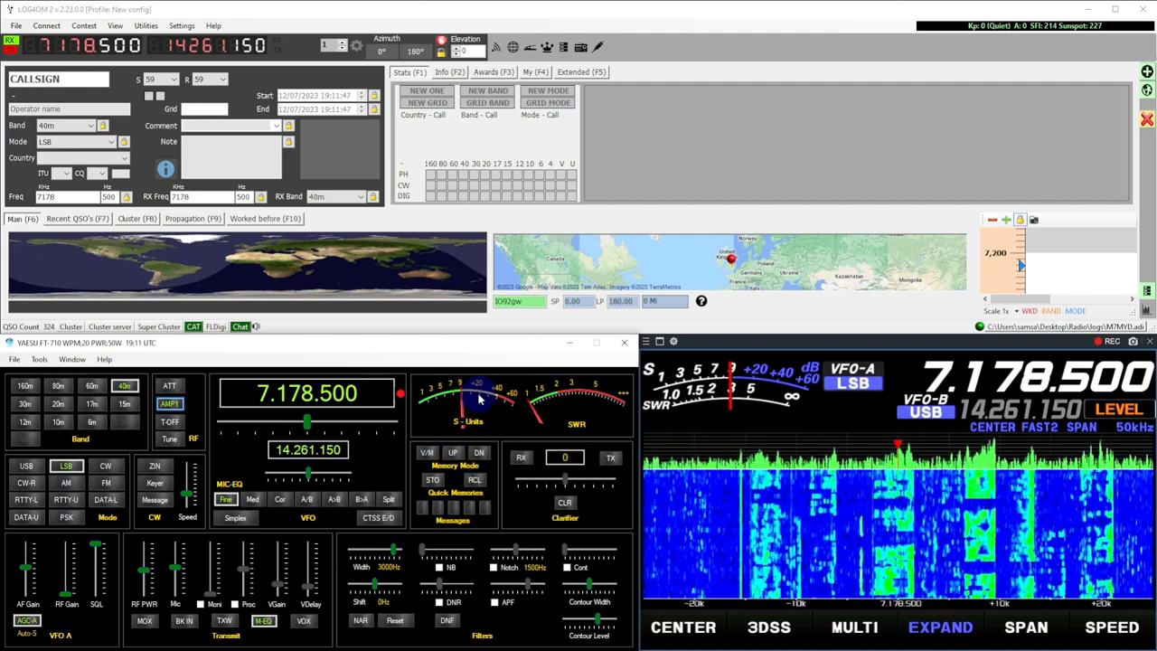
mouse_move(965, 104)
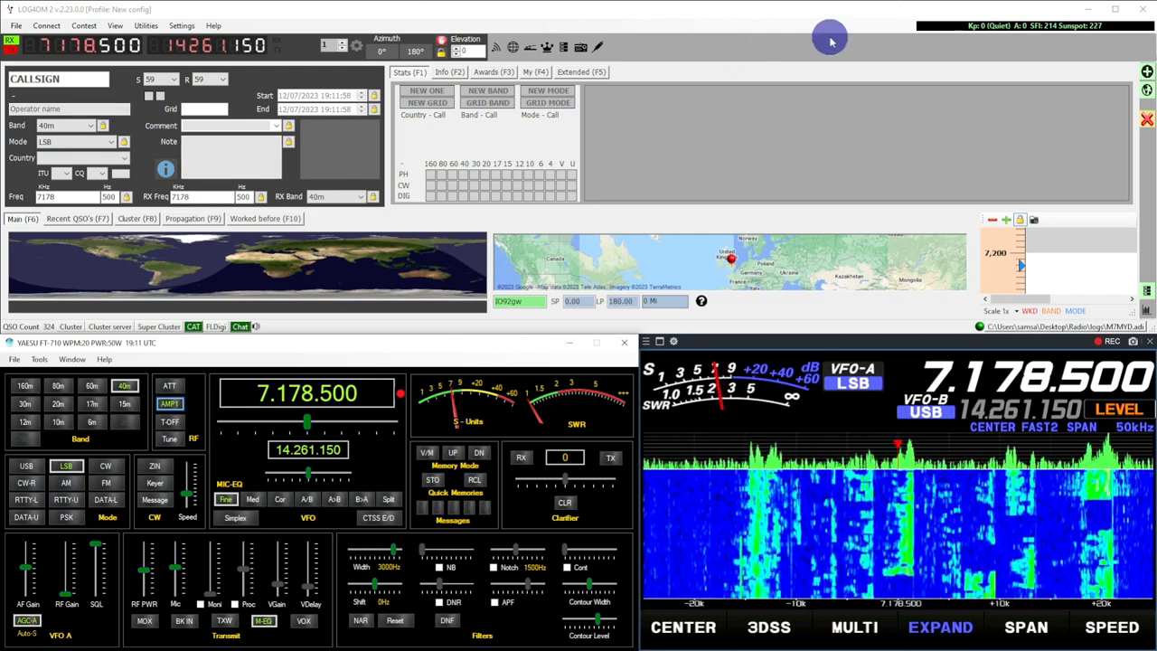
left_click(624, 342)
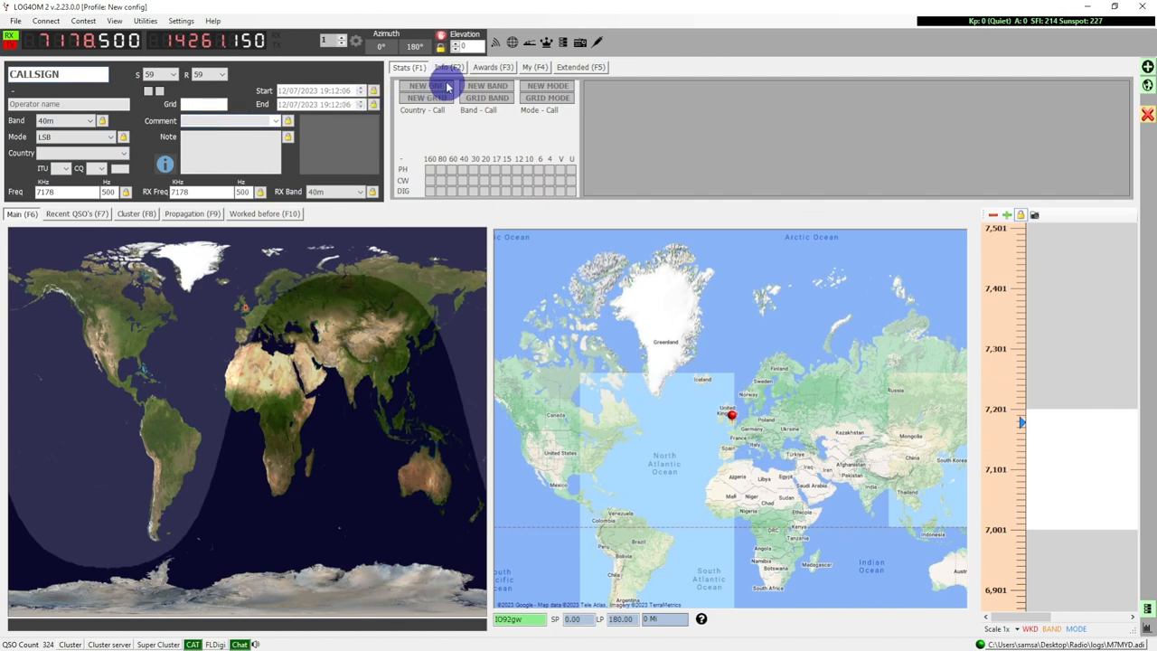
mouse_move(317, 394)
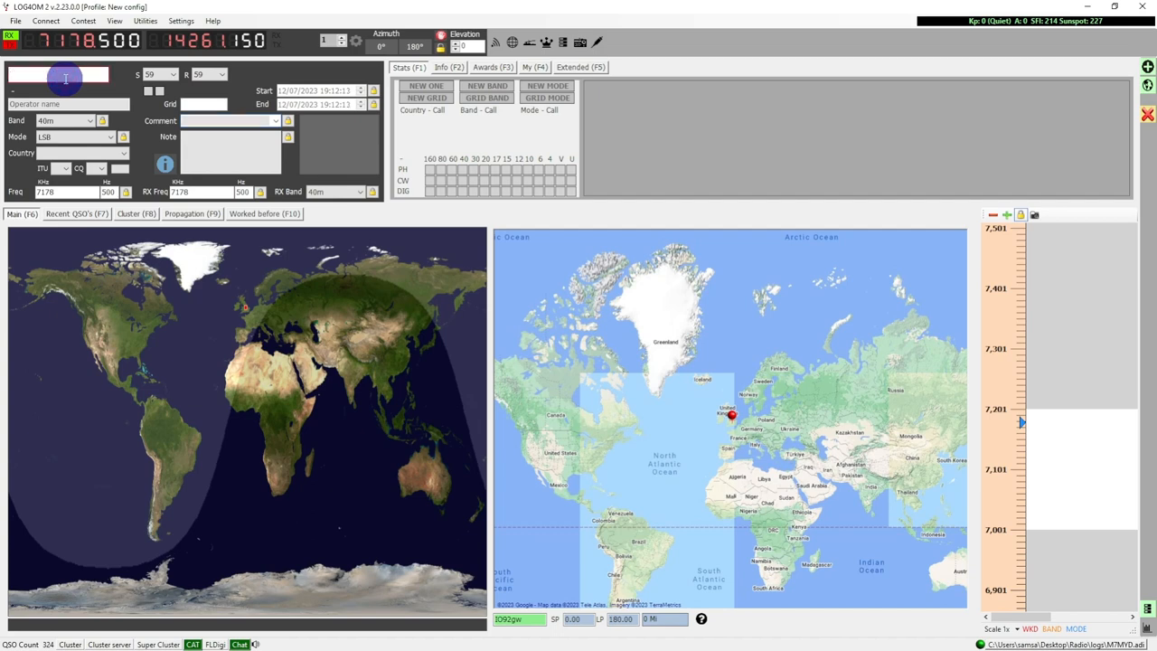
type("M7NQL")
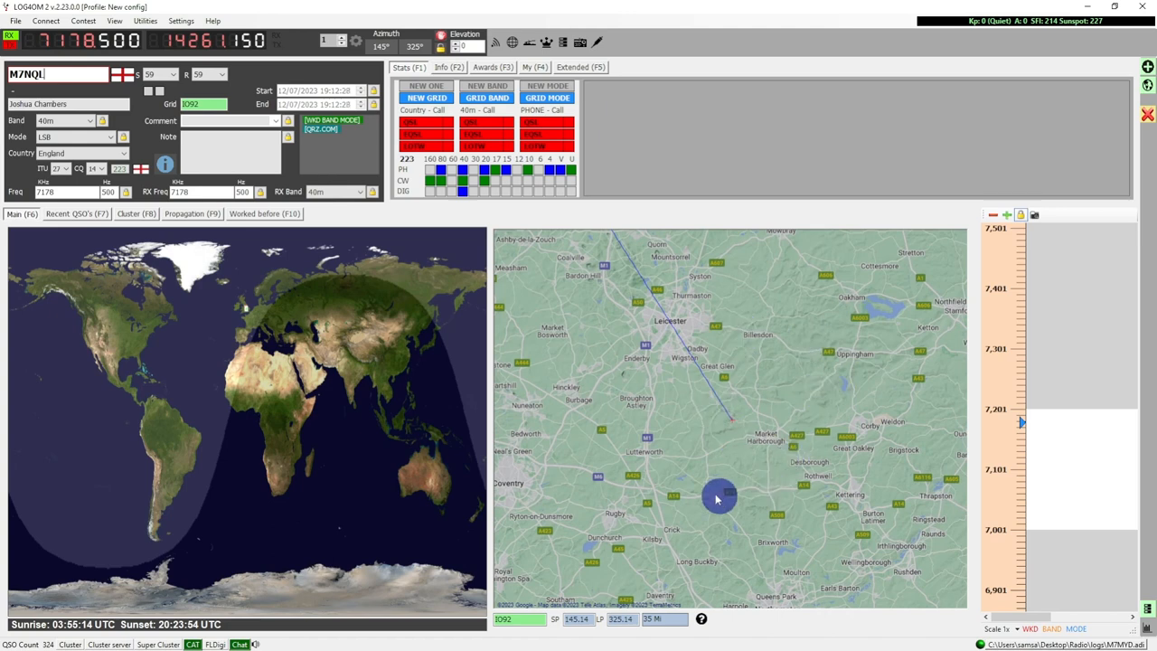
mouse_move(759, 302)
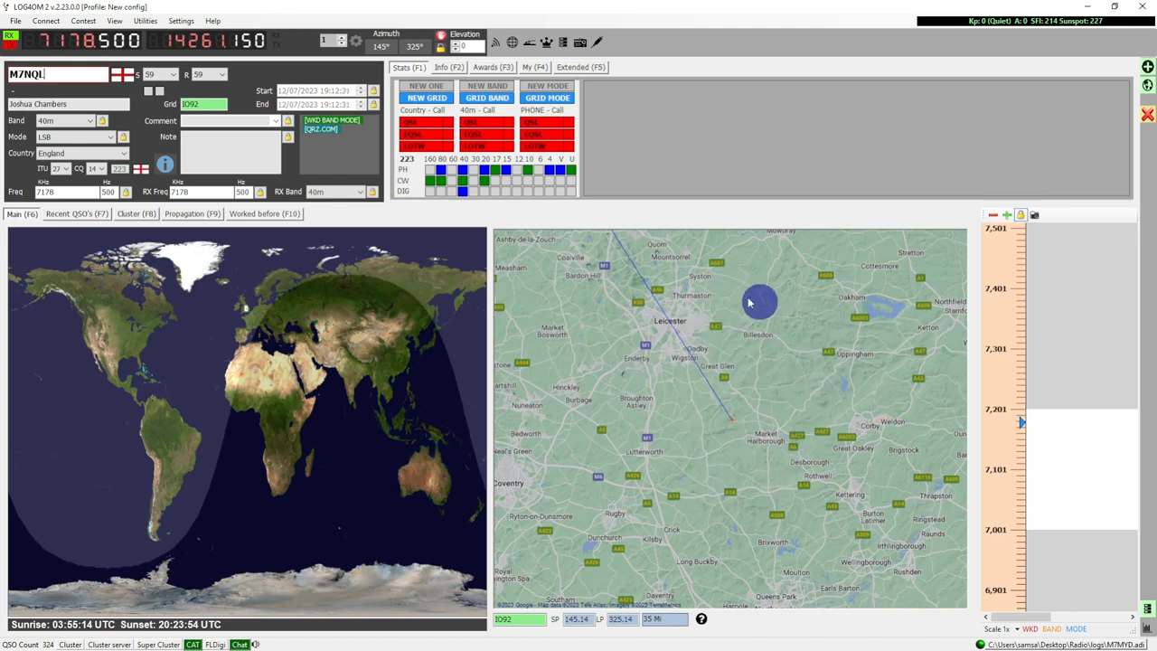
mouse_move(748, 426)
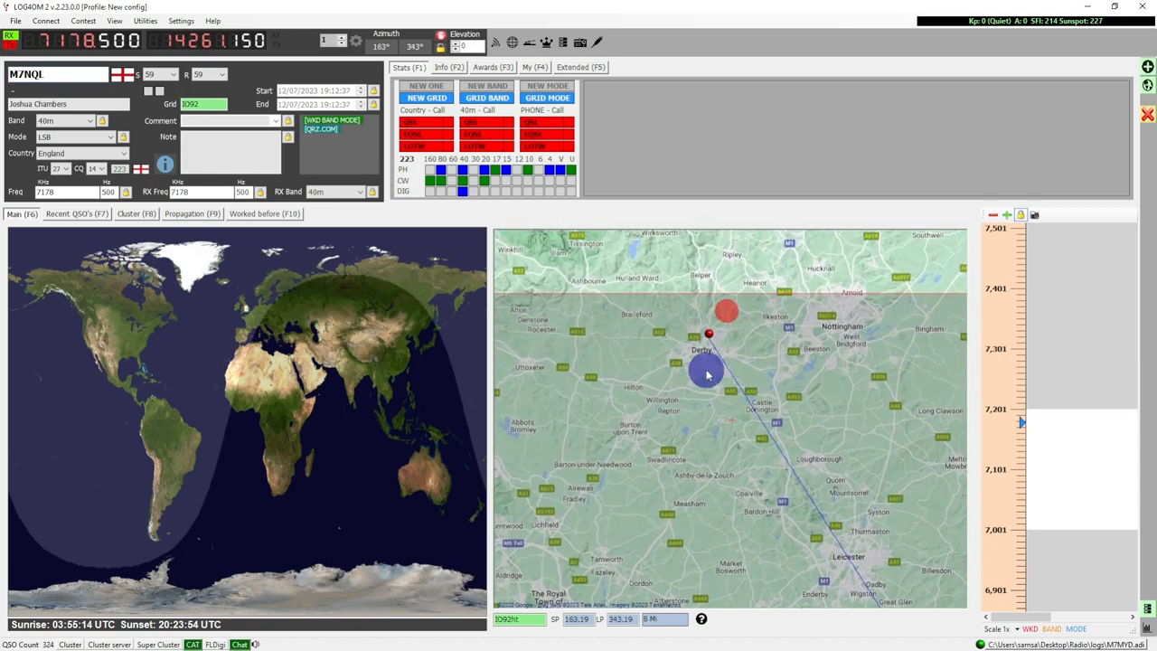
left_click_drag(708, 372, 737, 409)
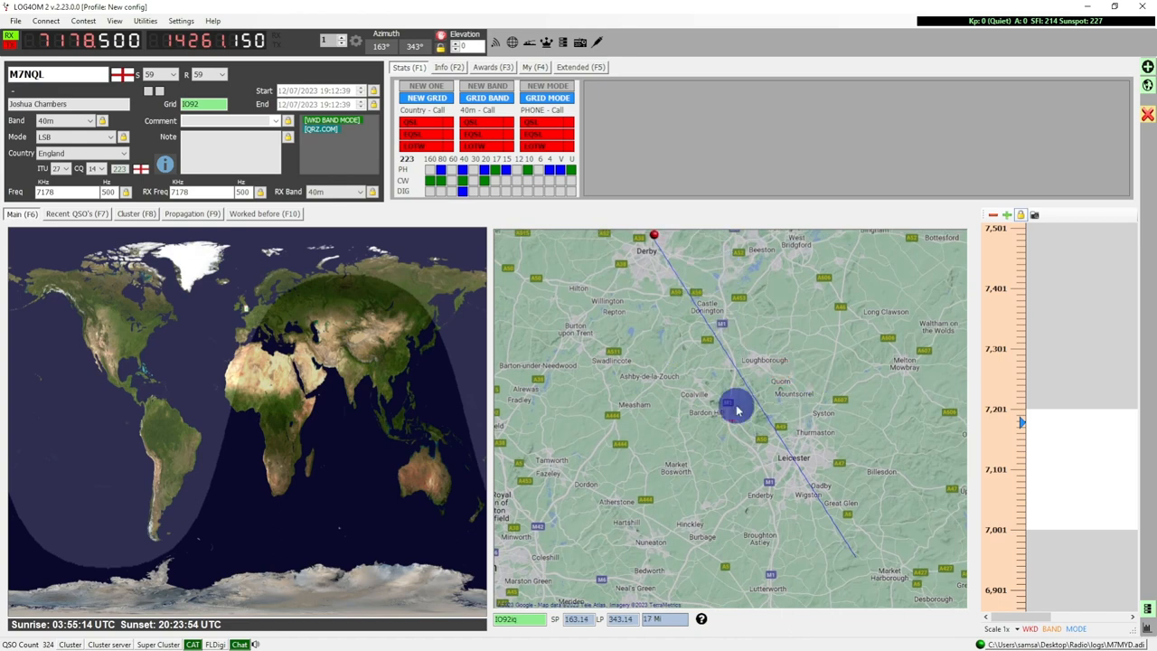
mouse_move(787, 497)
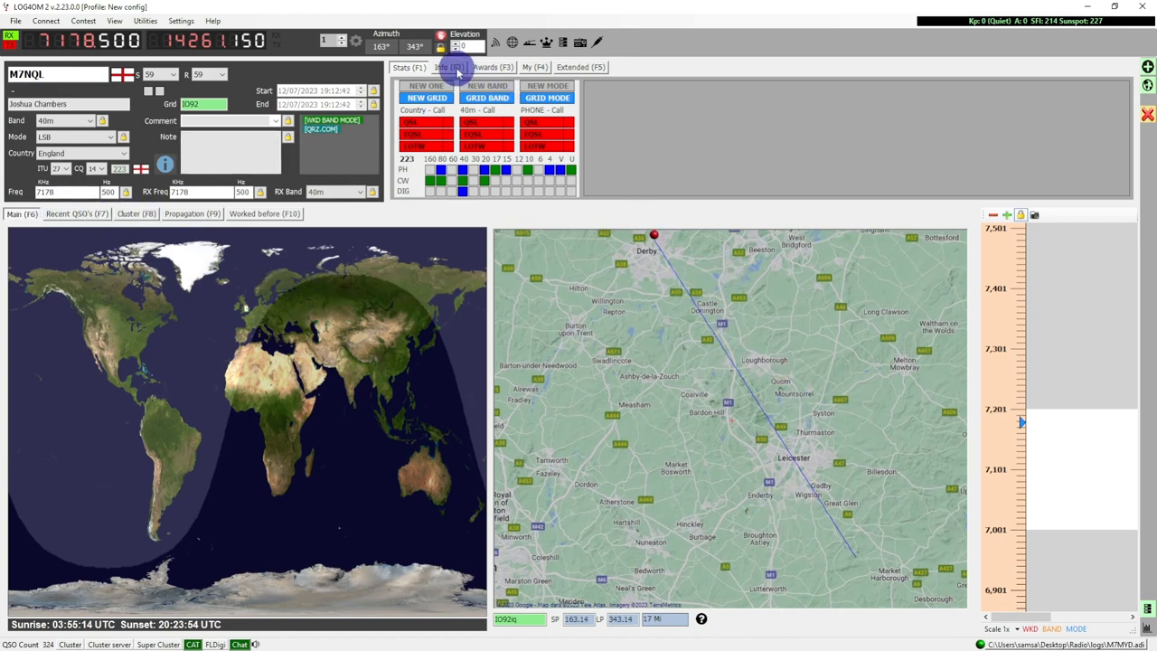
left_click(448, 67)
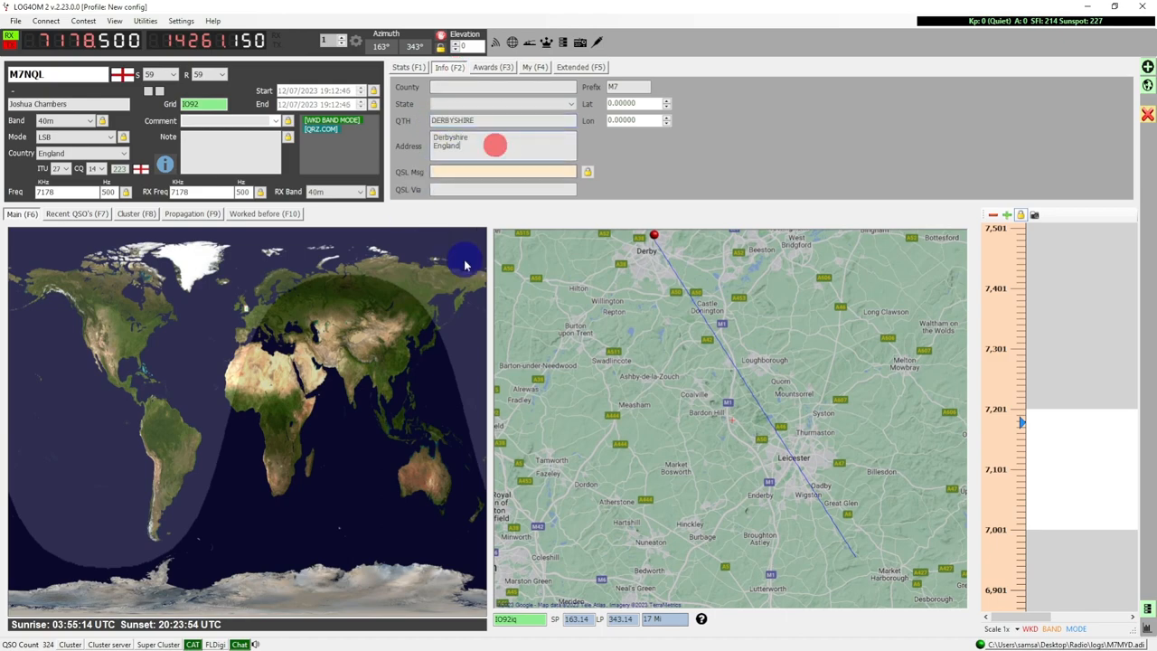
left_click(76, 213)
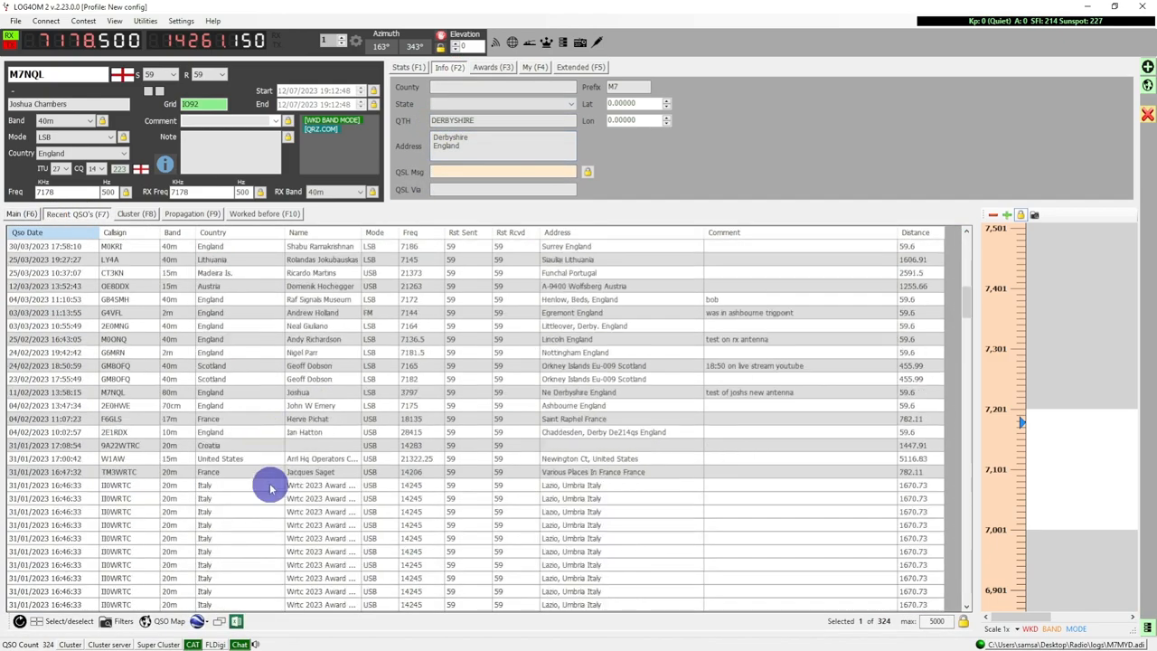
left_click(136, 214)
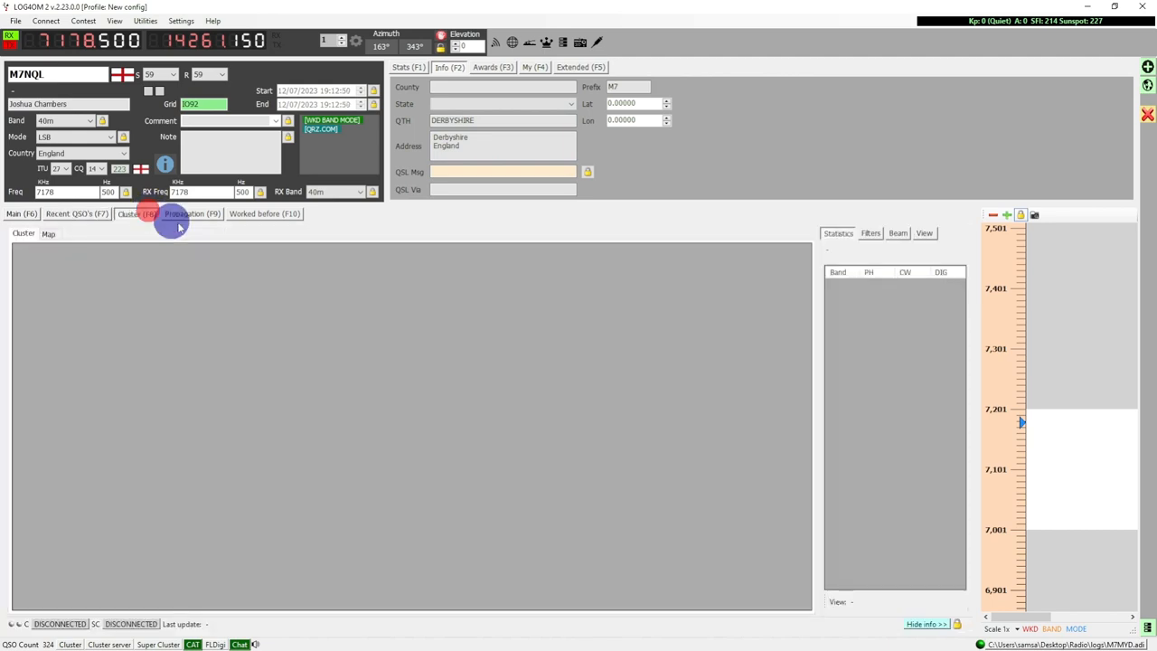
left_click(191, 213)
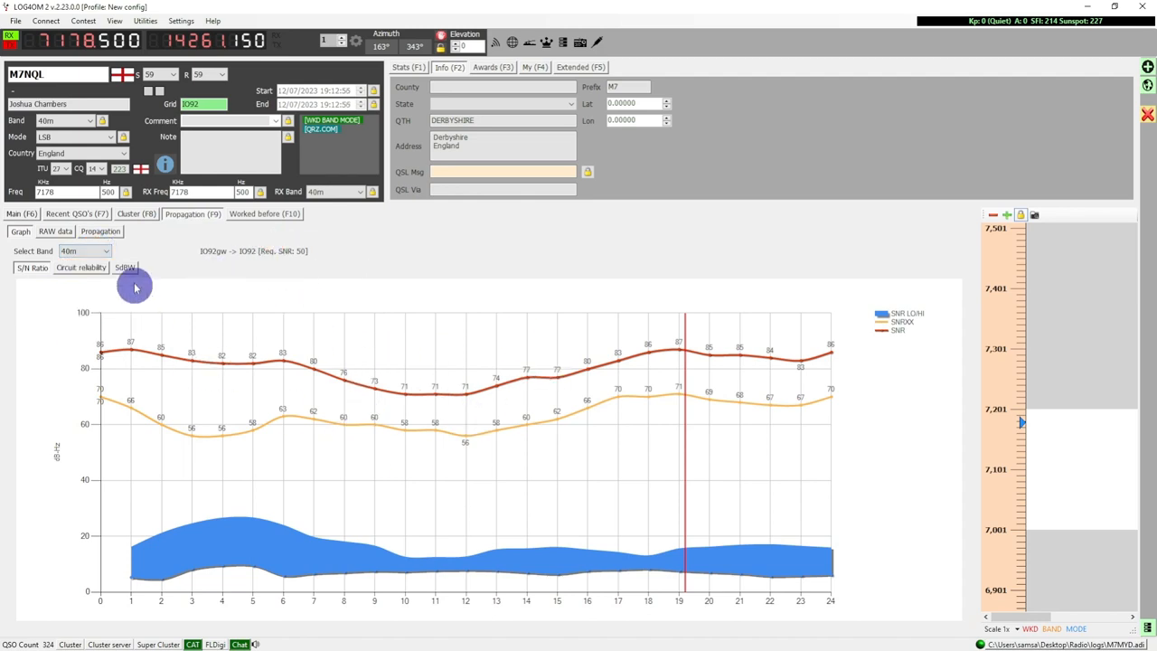
- Generate a Plot S/N Ratio propagation map for the path to the station
left_click(101, 231)
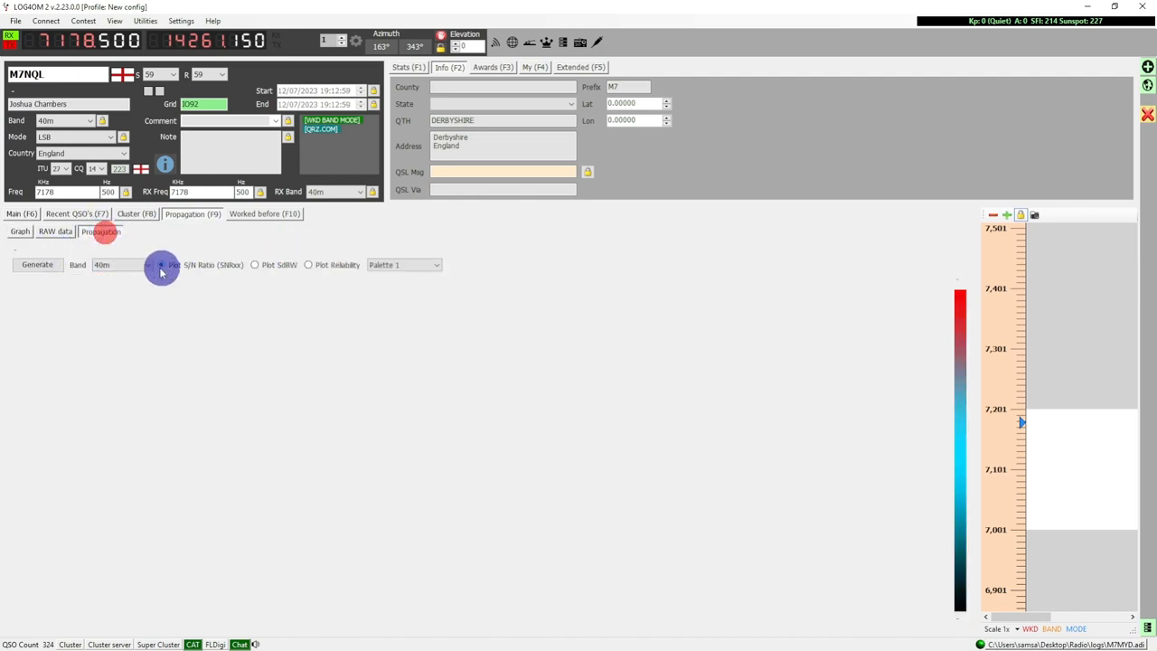
left_click(36, 264)
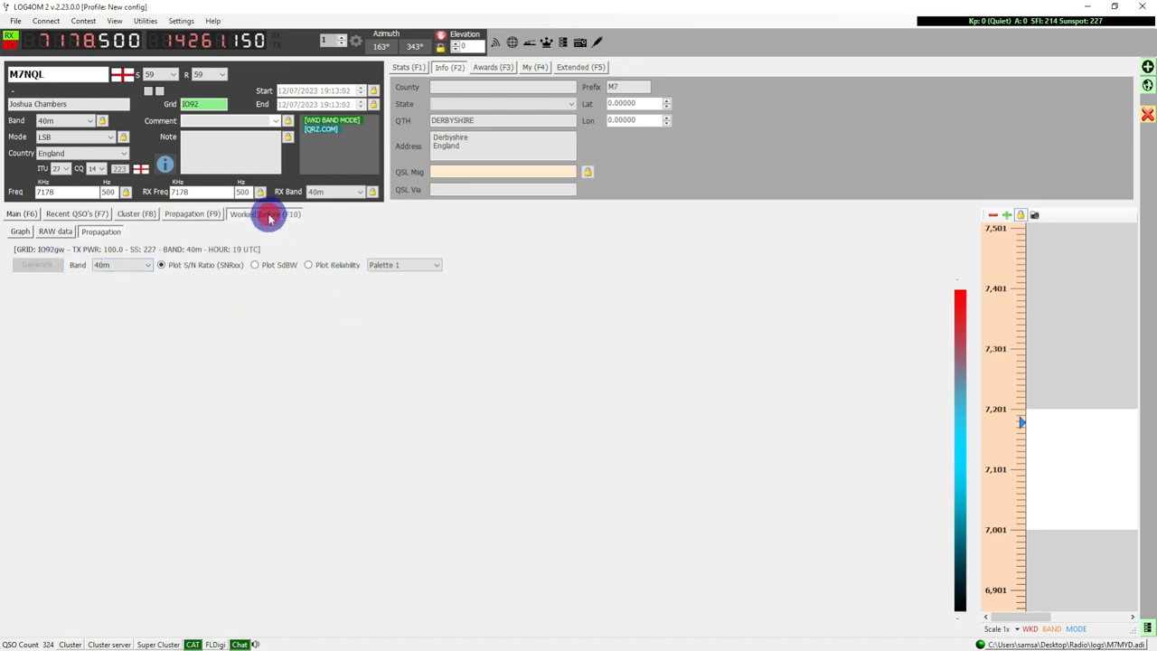
- Review the 13 earlier contacts with M7NQI, then view the completed 40m S/N world map
left_click(263, 213)
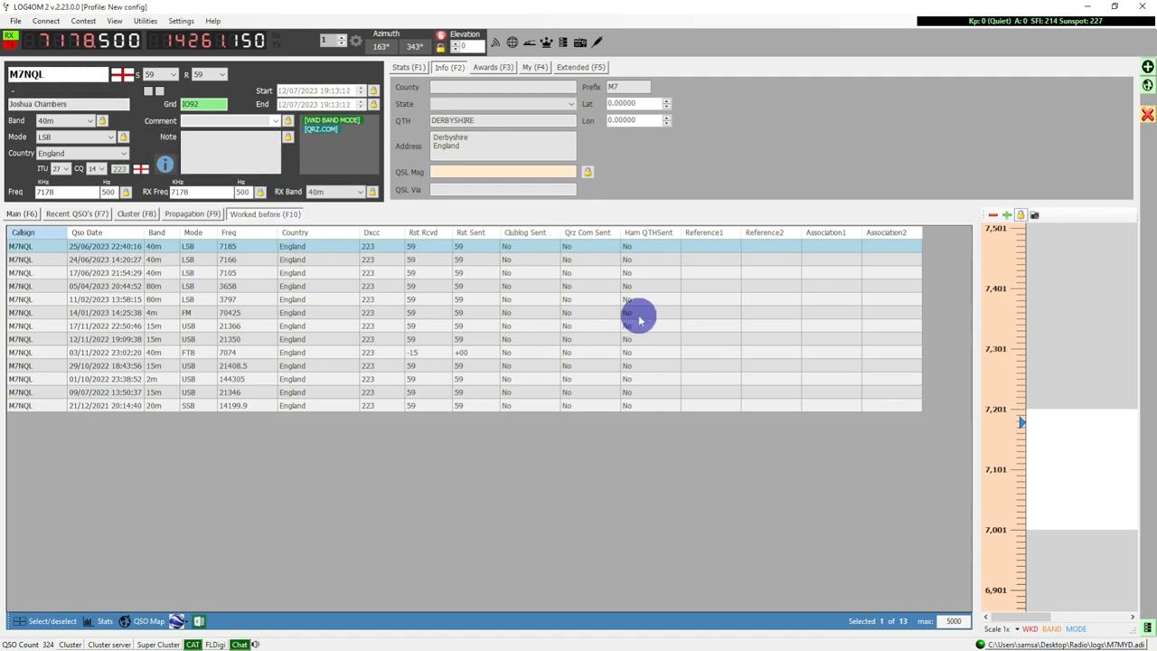
left_click(192, 213)
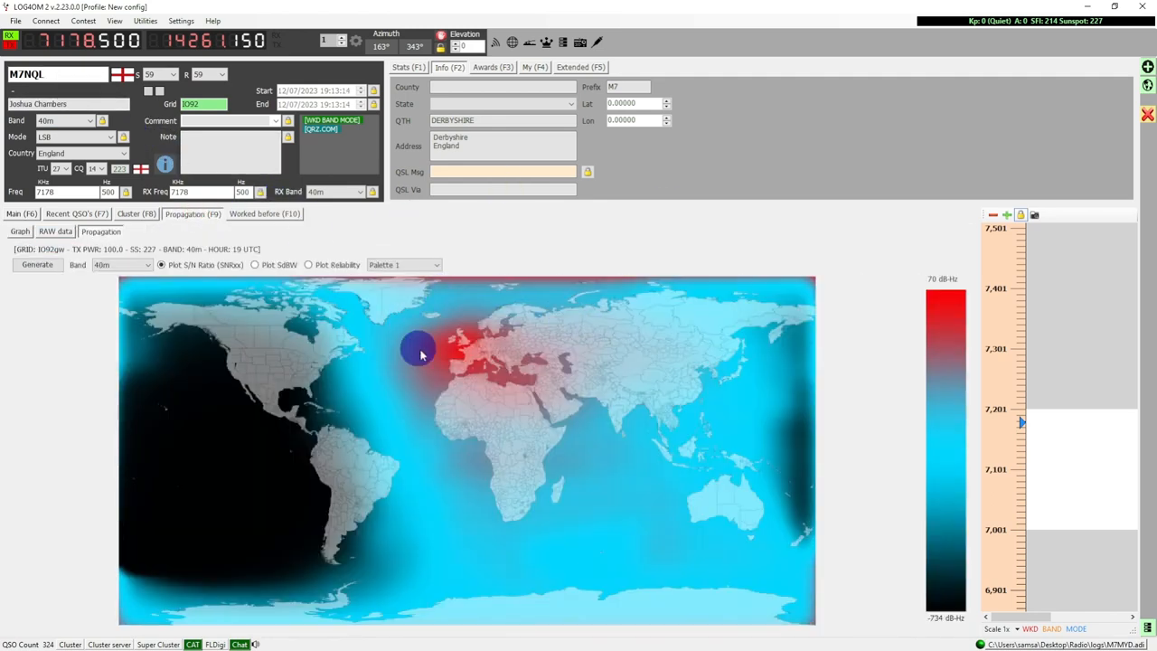
mouse_move(938, 303)
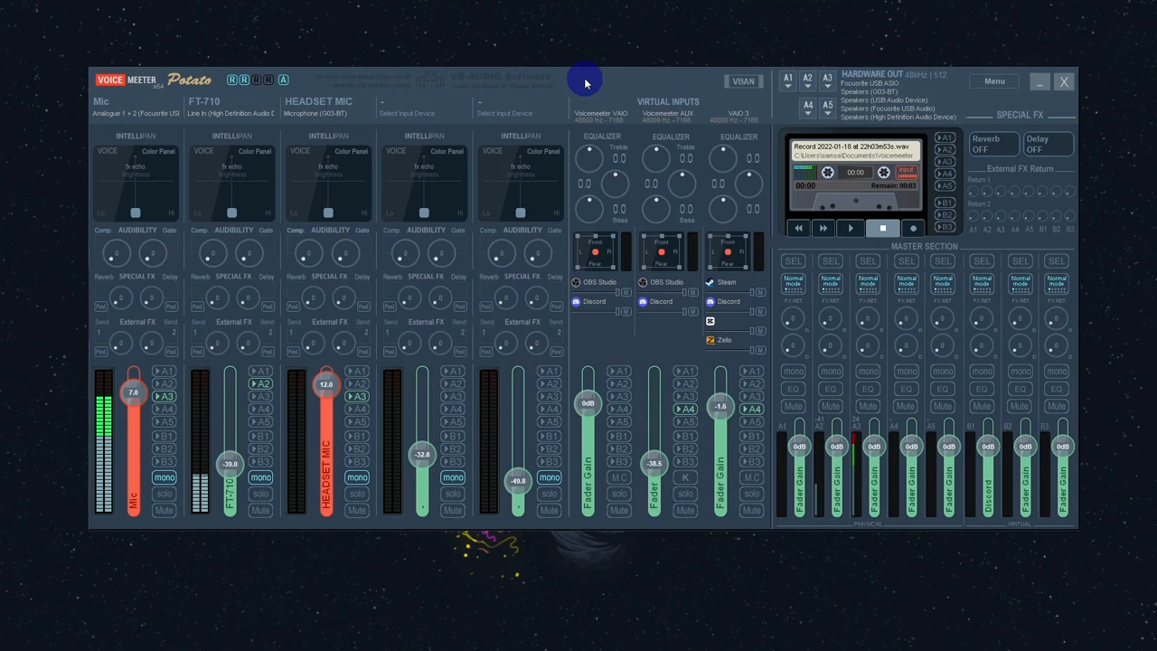
mouse_move(595, 41)
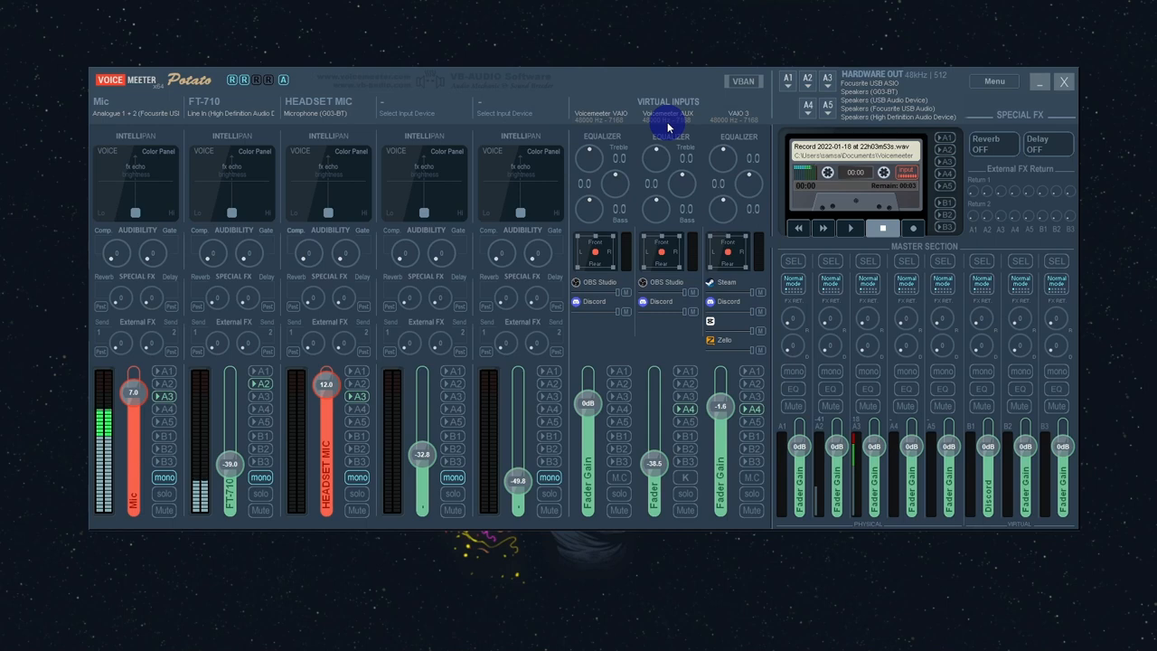
mouse_move(167, 242)
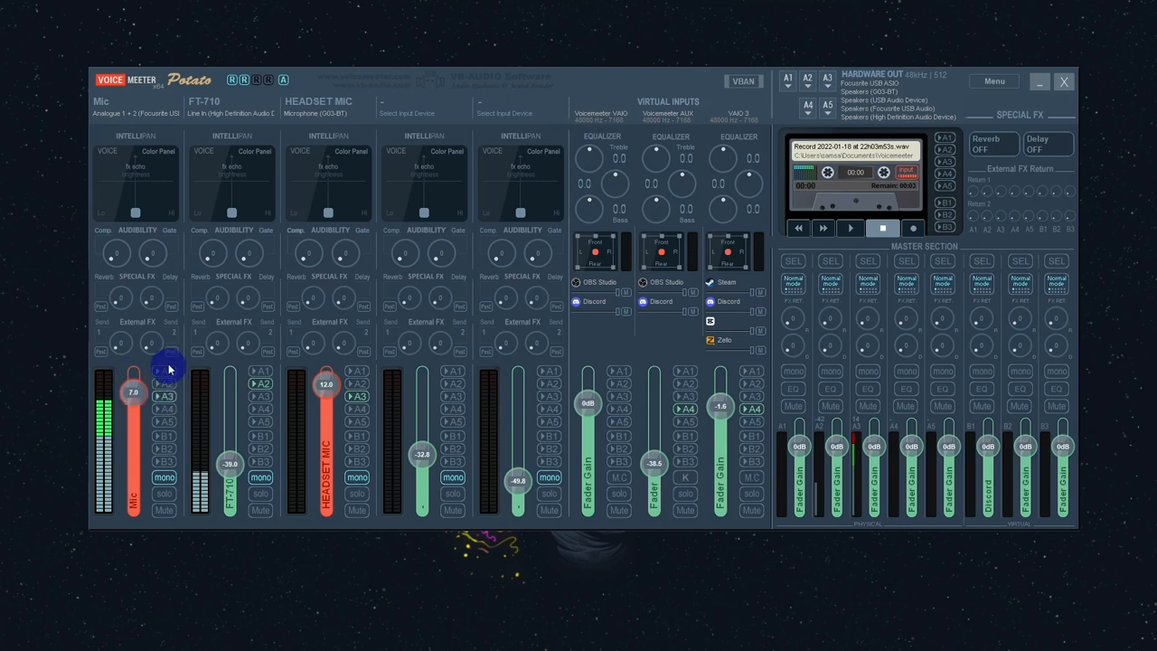
mouse_move(376, 311)
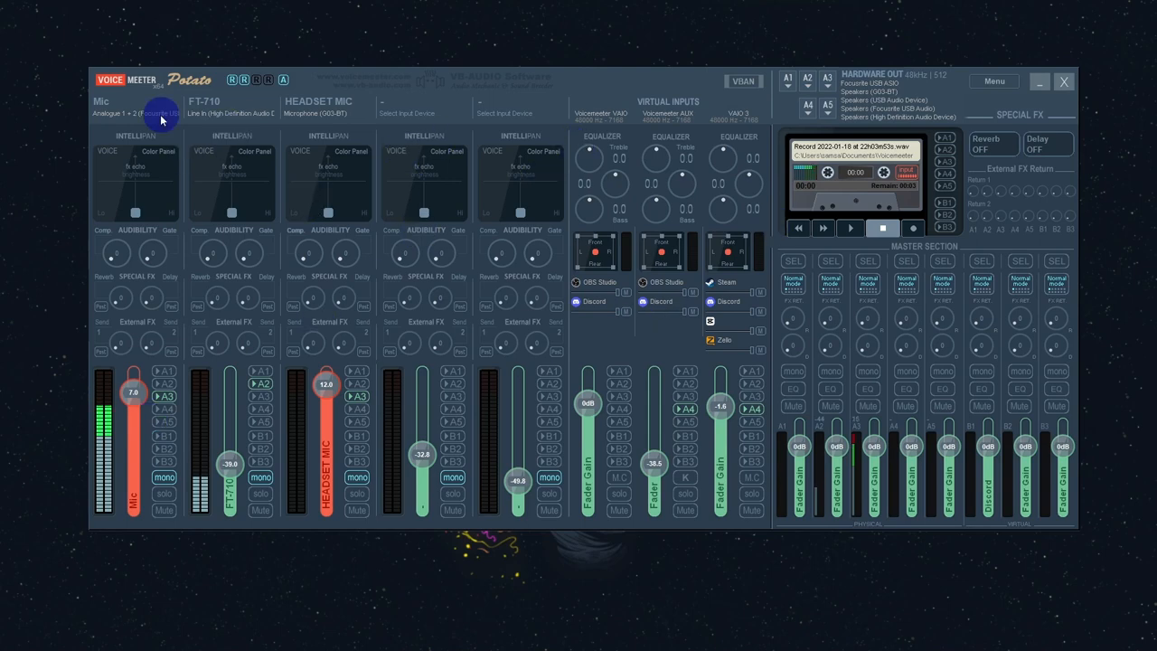
mouse_move(282, 425)
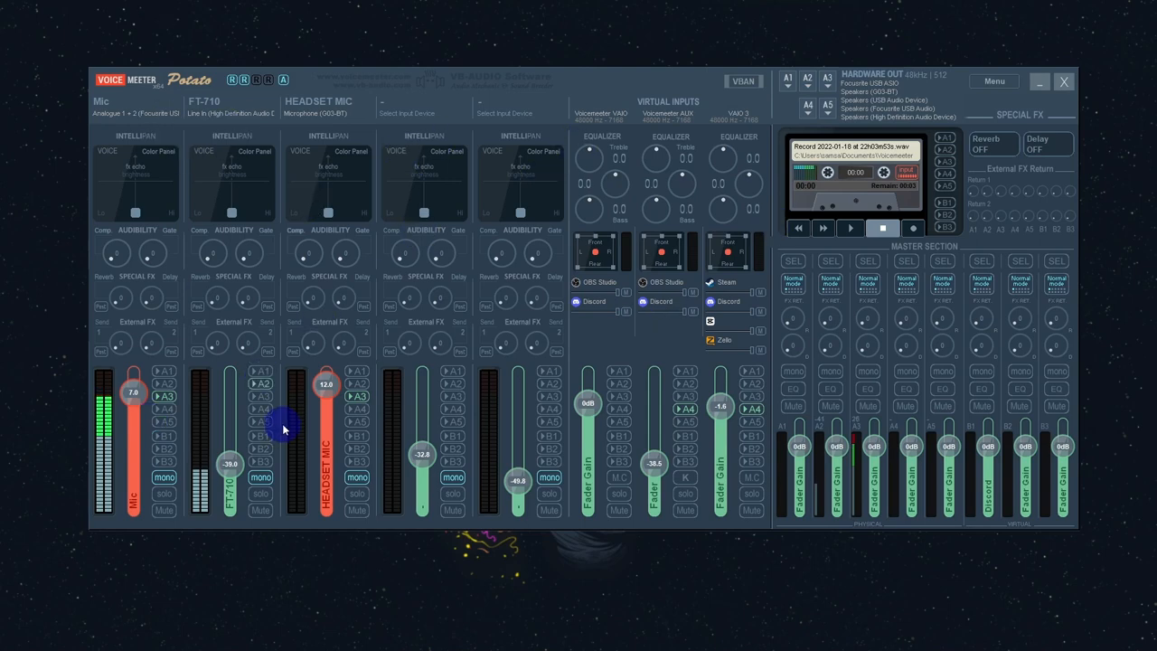
mouse_move(243, 314)
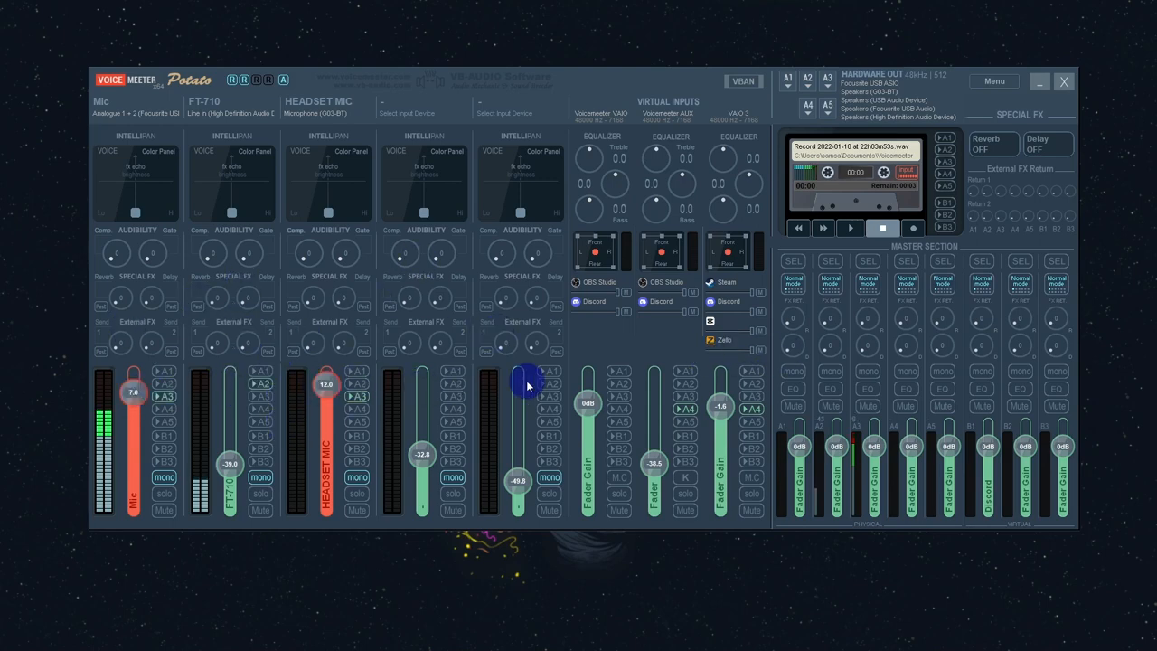
mouse_move(785, 362)
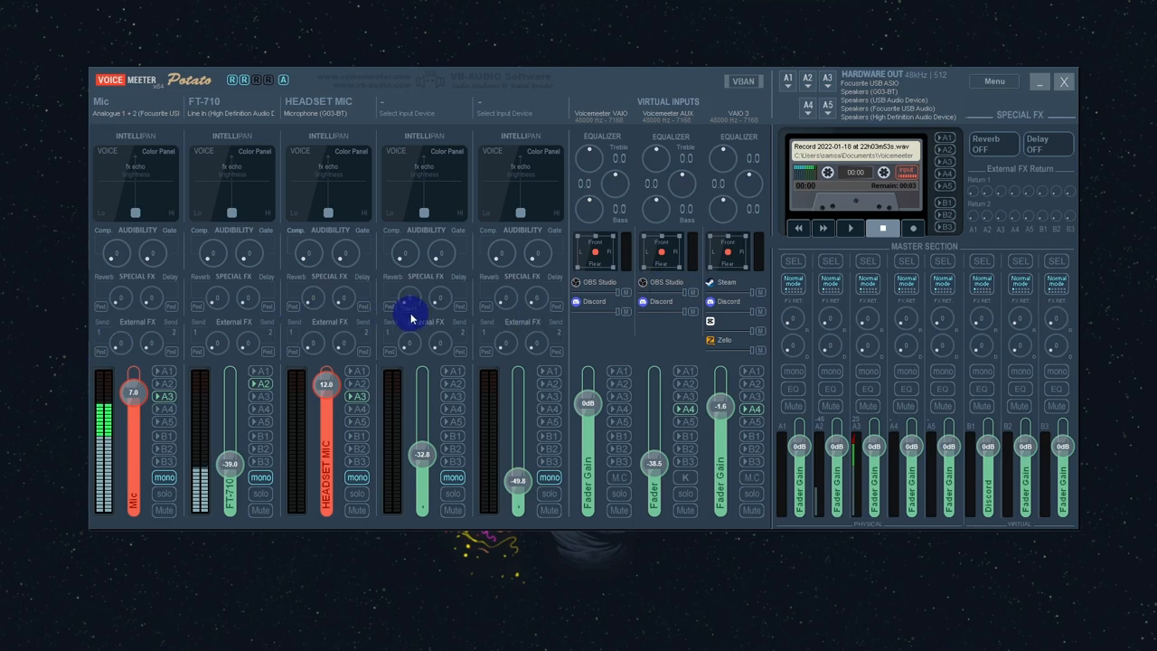
mouse_move(221, 358)
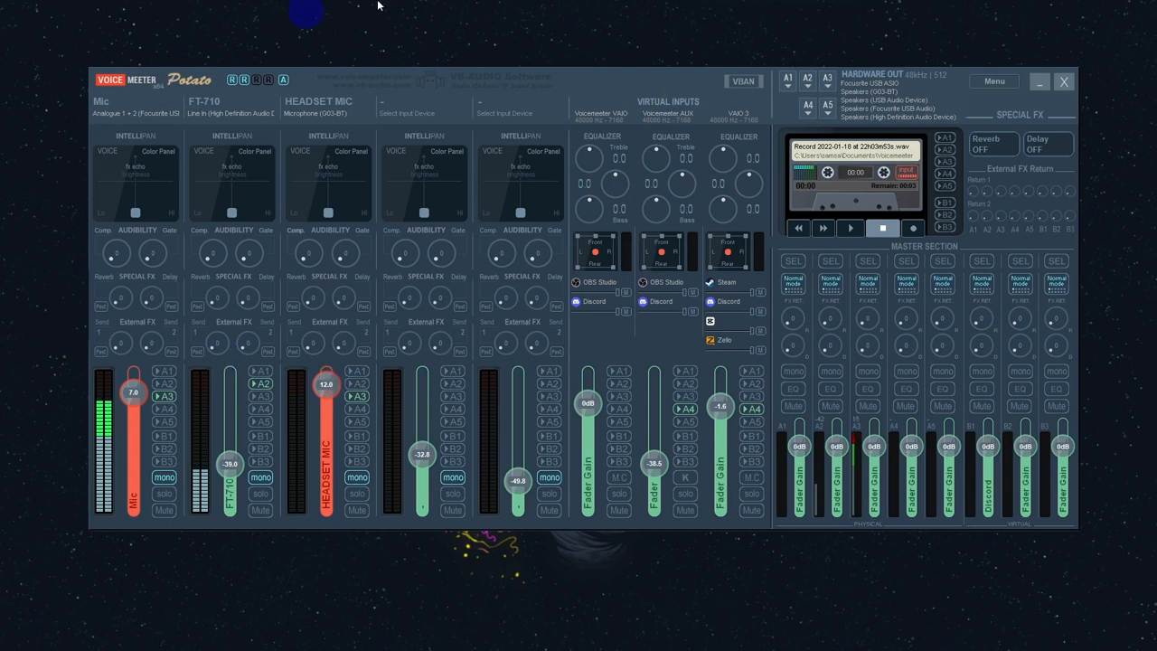
mouse_move(495, 236)
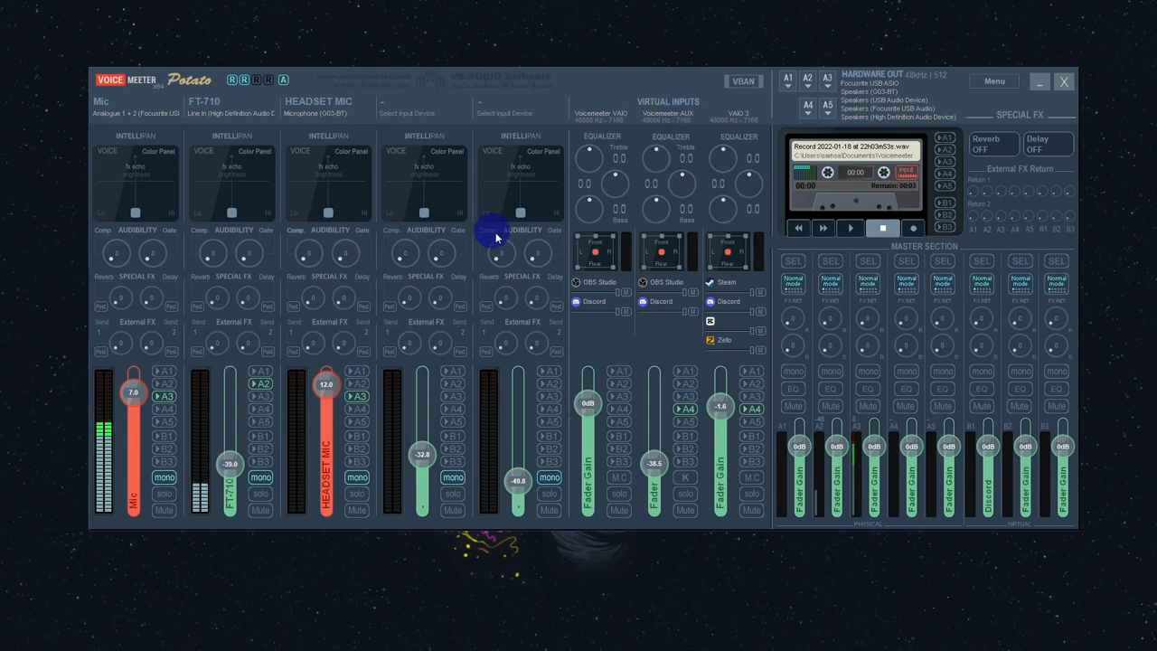
mouse_move(441, 332)
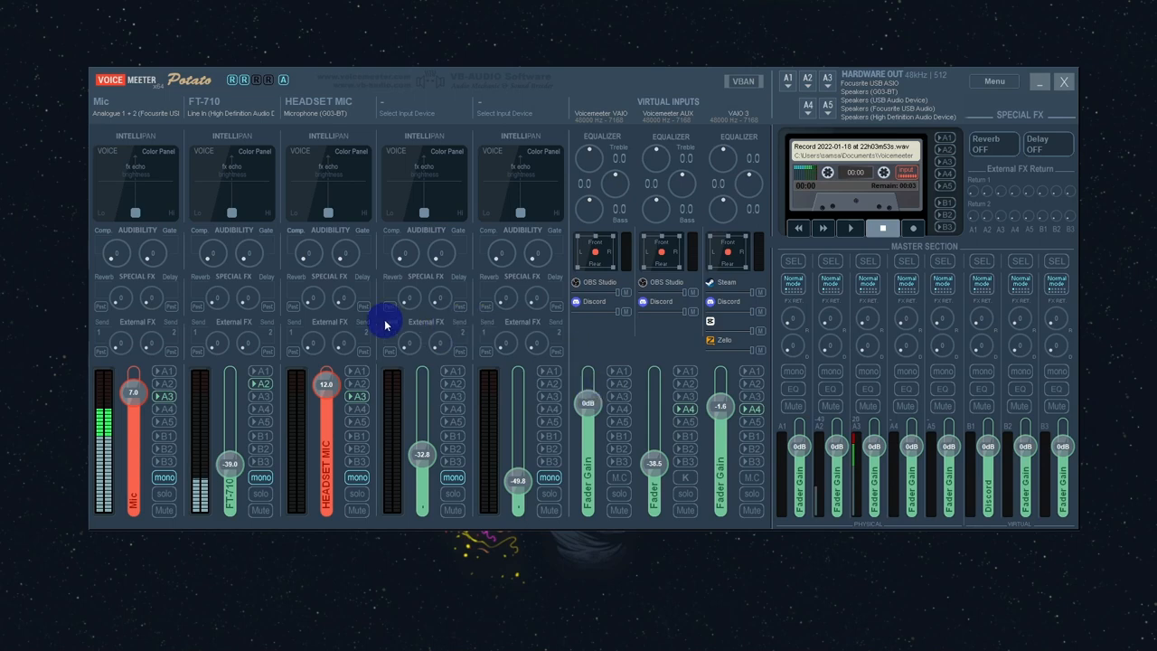
mouse_move(354, 251)
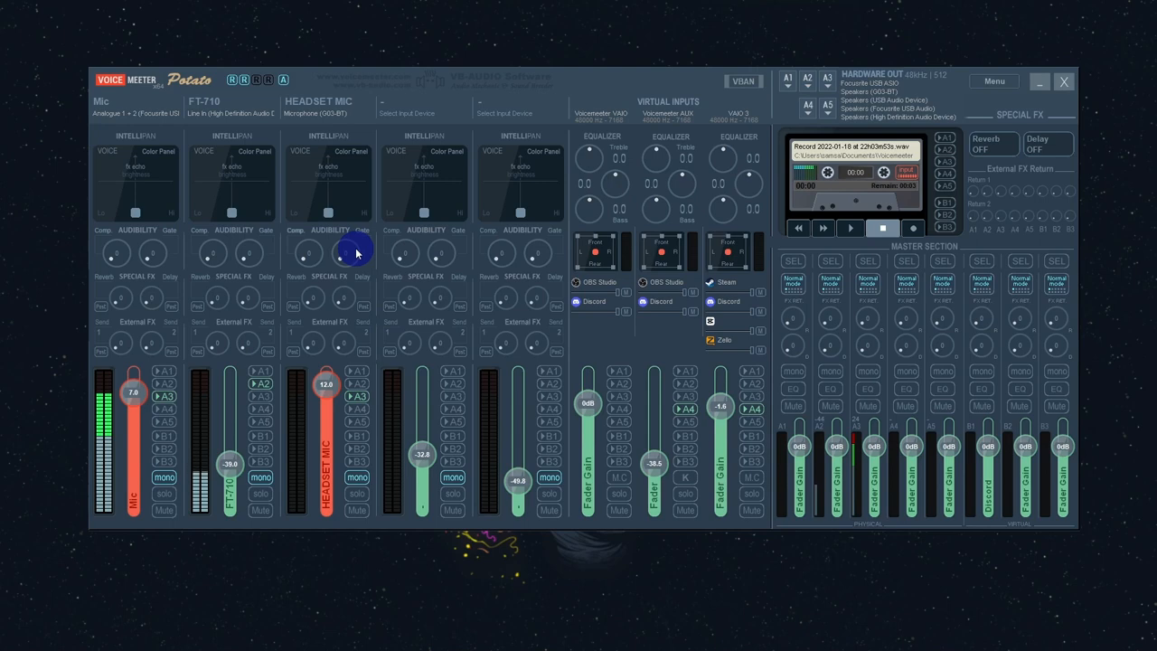
mouse_move(245, 249)
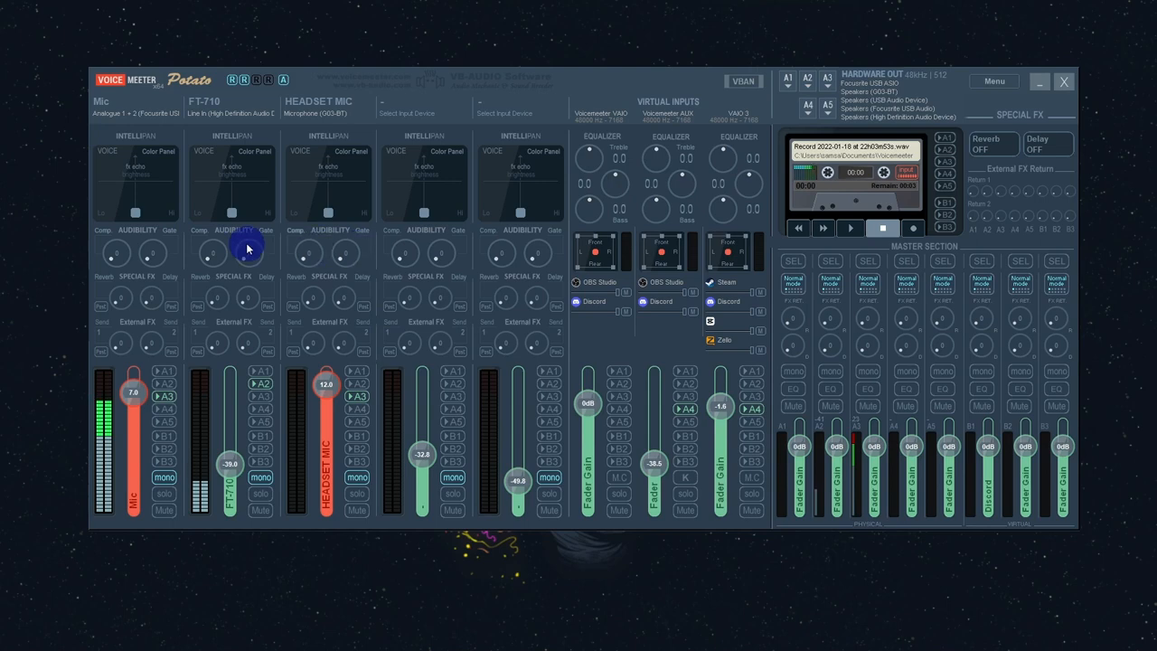